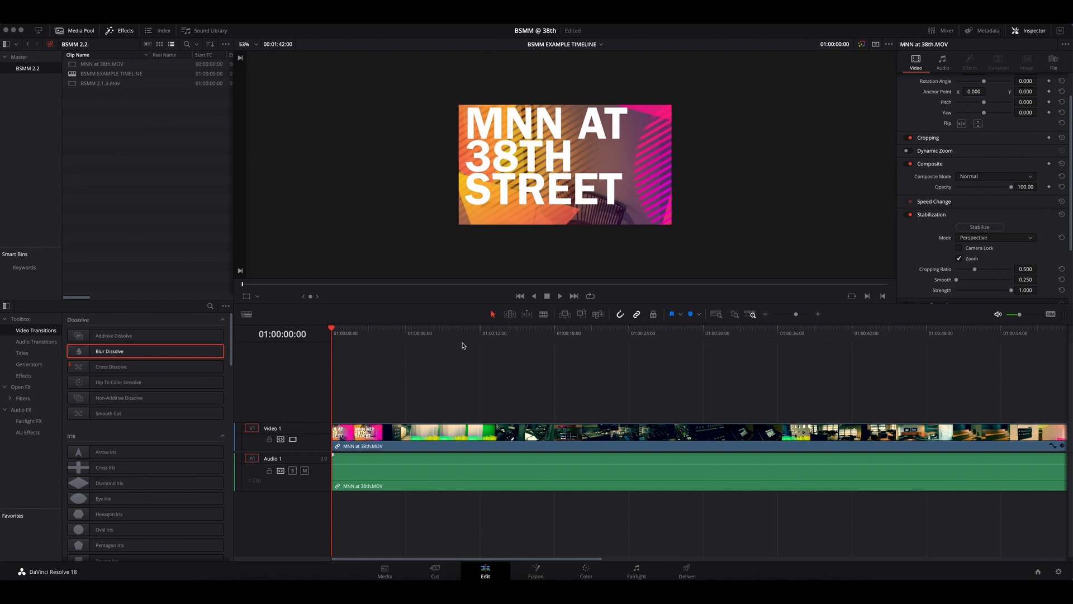
- Bring up the MNN at 38th Street clip on the Color page and reposition node 01 in the Node editor
left_click(614, 333)
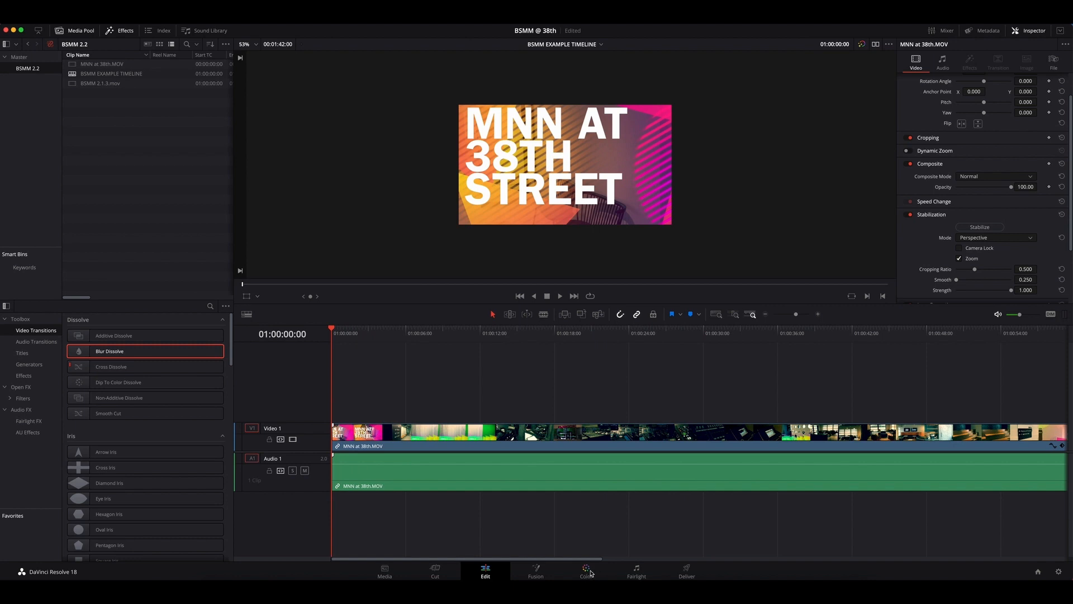
left_click(585, 570)
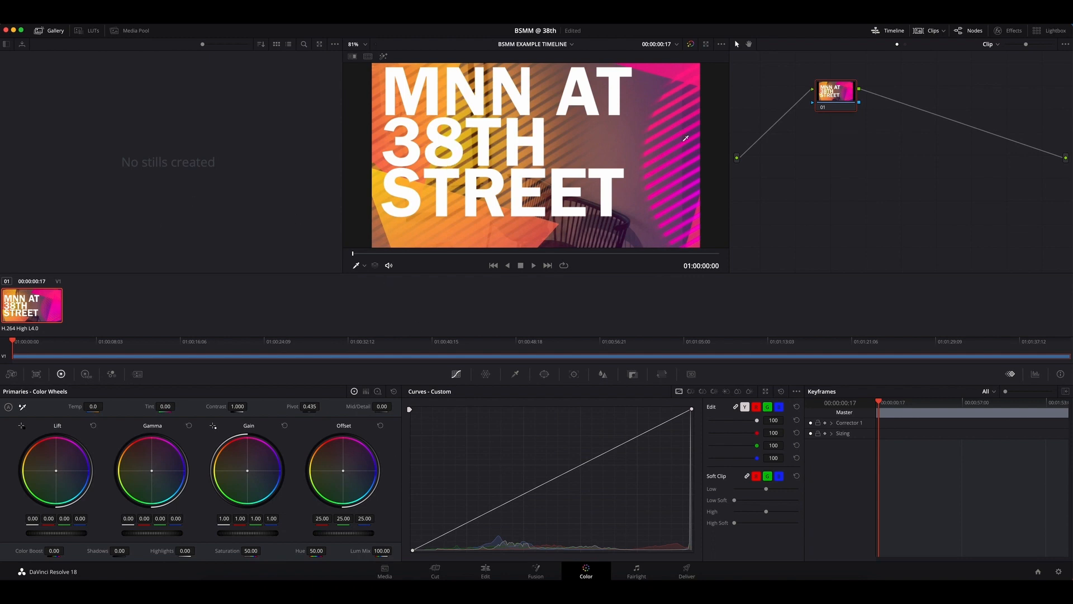
left_click_drag(835, 92, 915, 137)
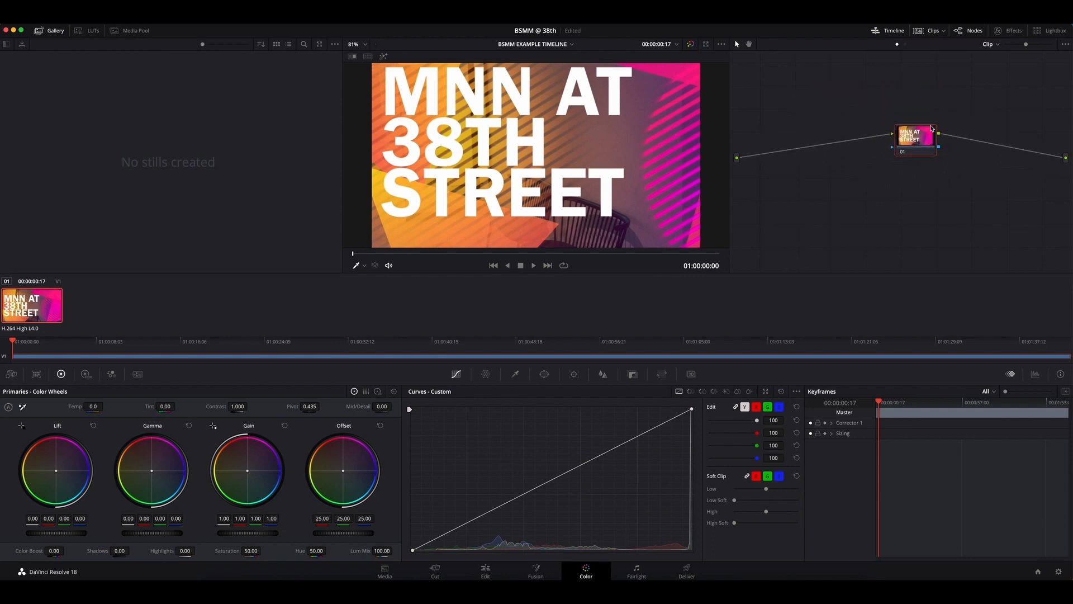
left_click_drag(915, 135, 880, 90)
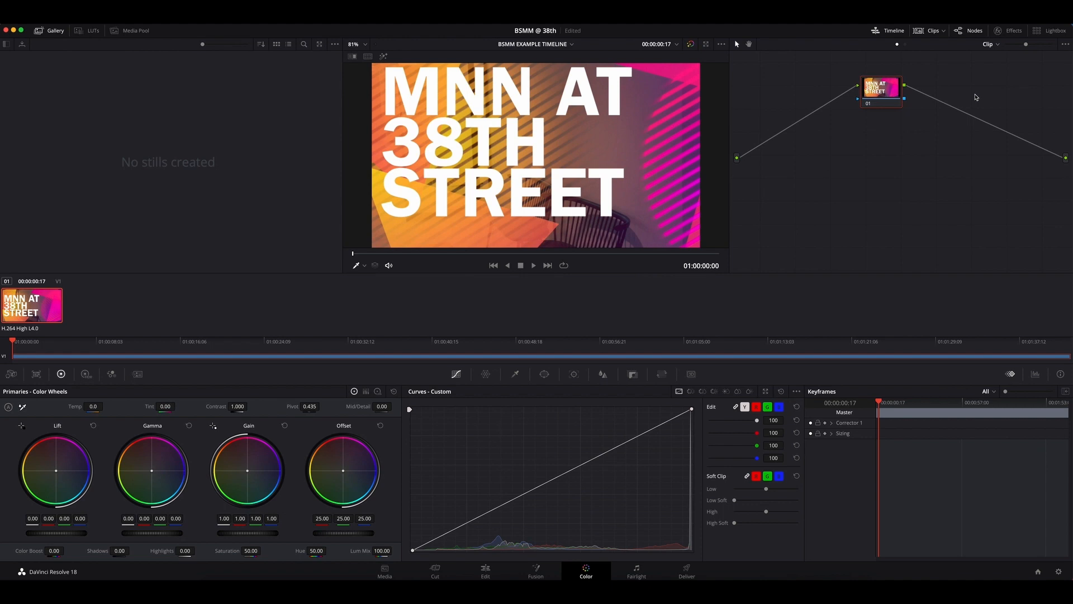
mouse_move(765, 154)
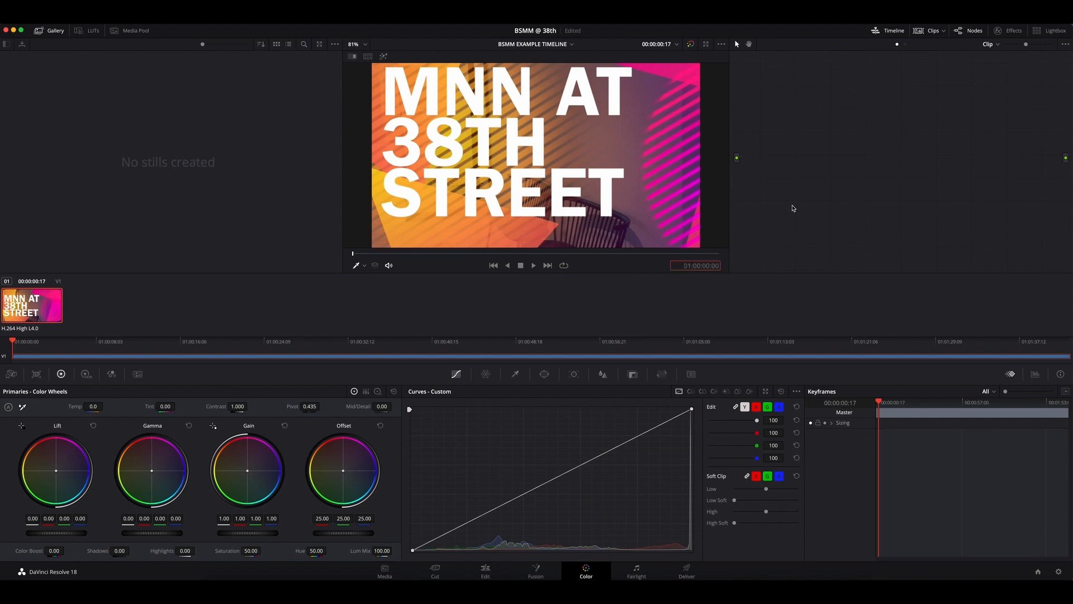
- Switch to another page and back to the Color page with the node graph empty
left_click(485, 569)
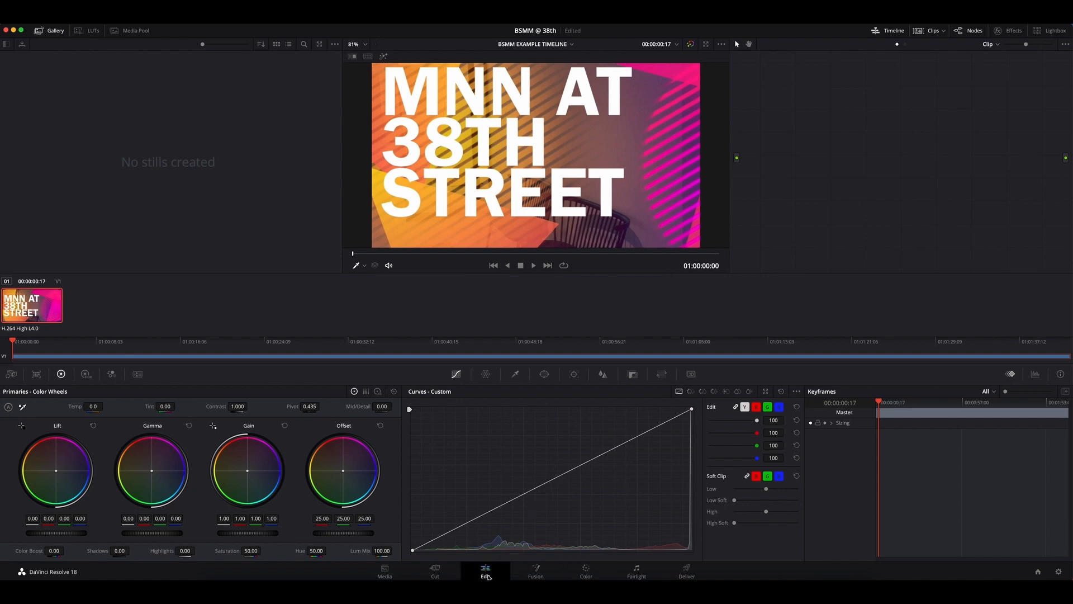
left_click(585, 571)
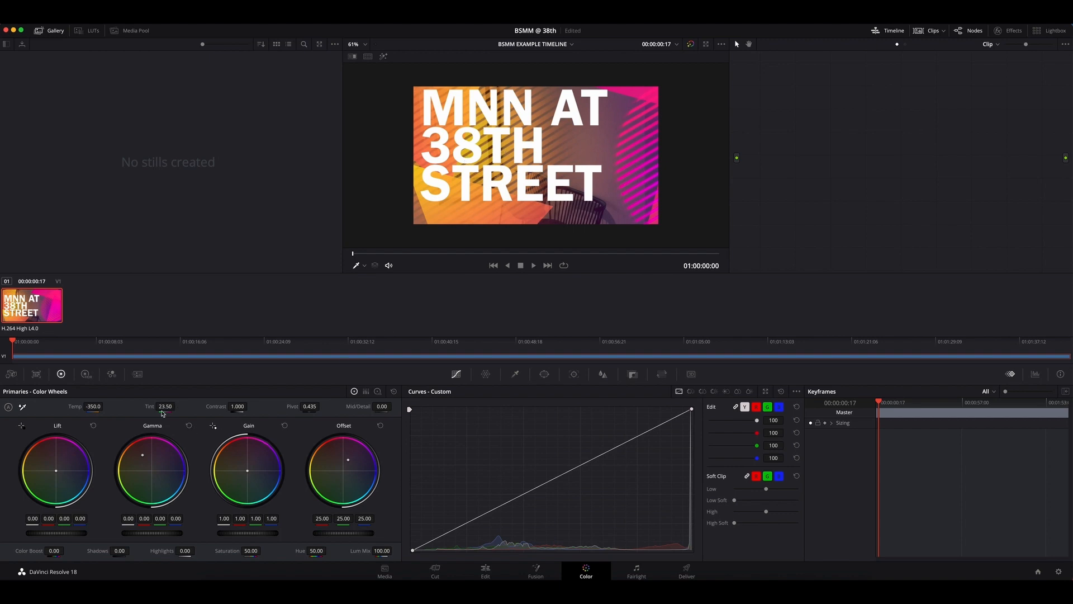
mouse_move(879, 128)
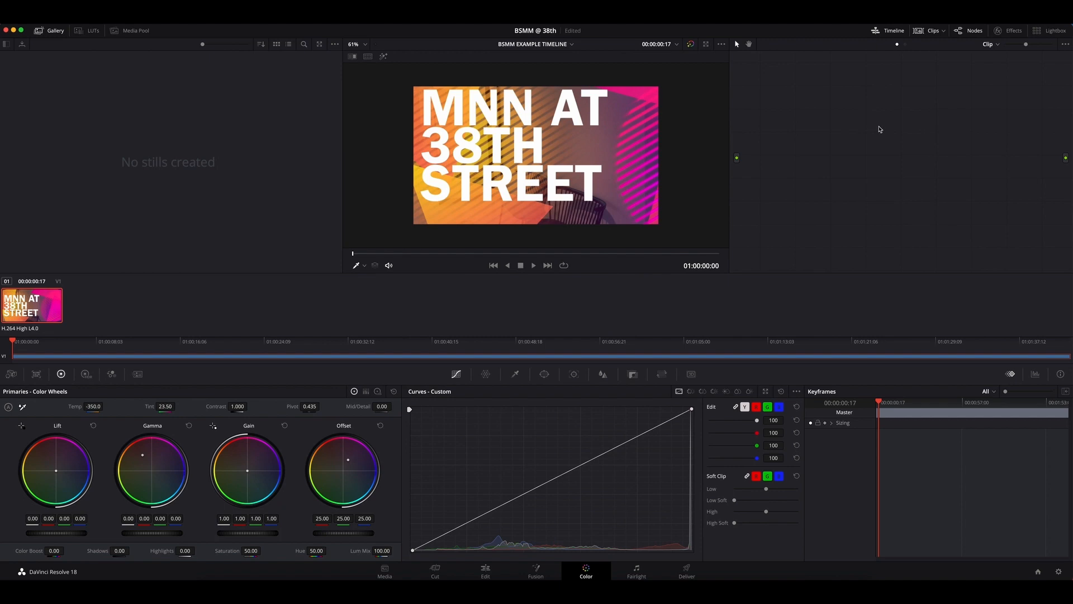
- Apply Reset All Grades and Nodes from the empty node graph, then position the restored node 01
right_click(818, 118)
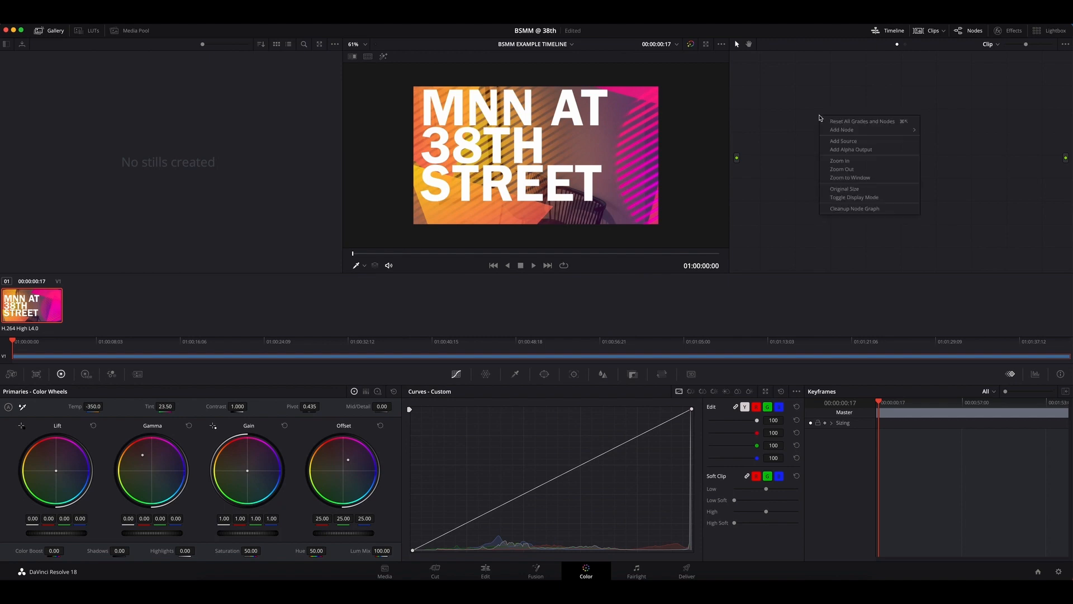
mouse_move(862, 122)
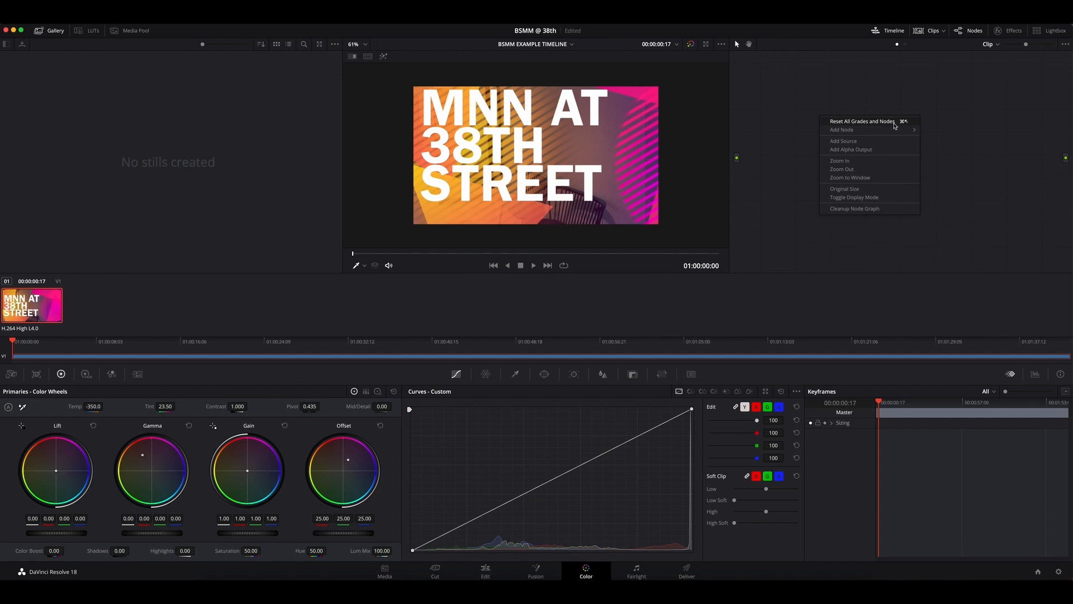
left_click(862, 121)
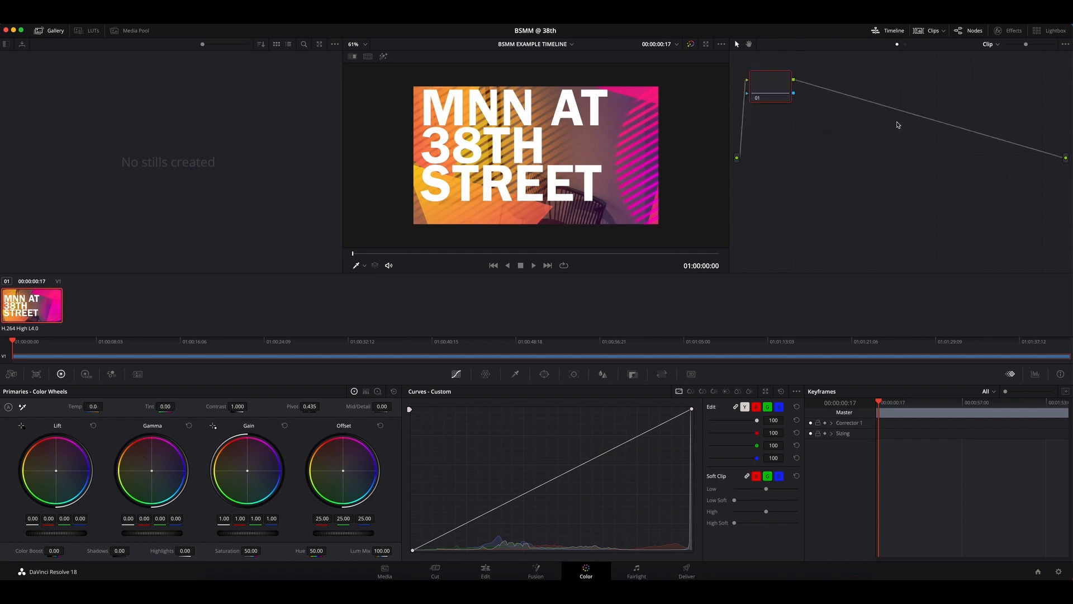
left_click_drag(770, 92, 872, 110)
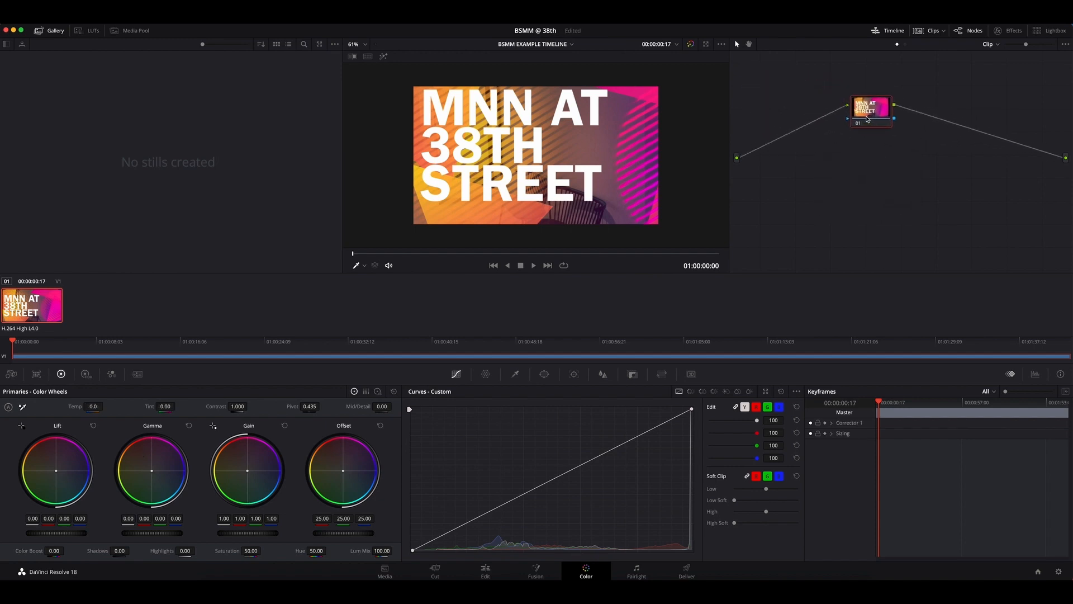
left_click_drag(871, 109, 876, 118)
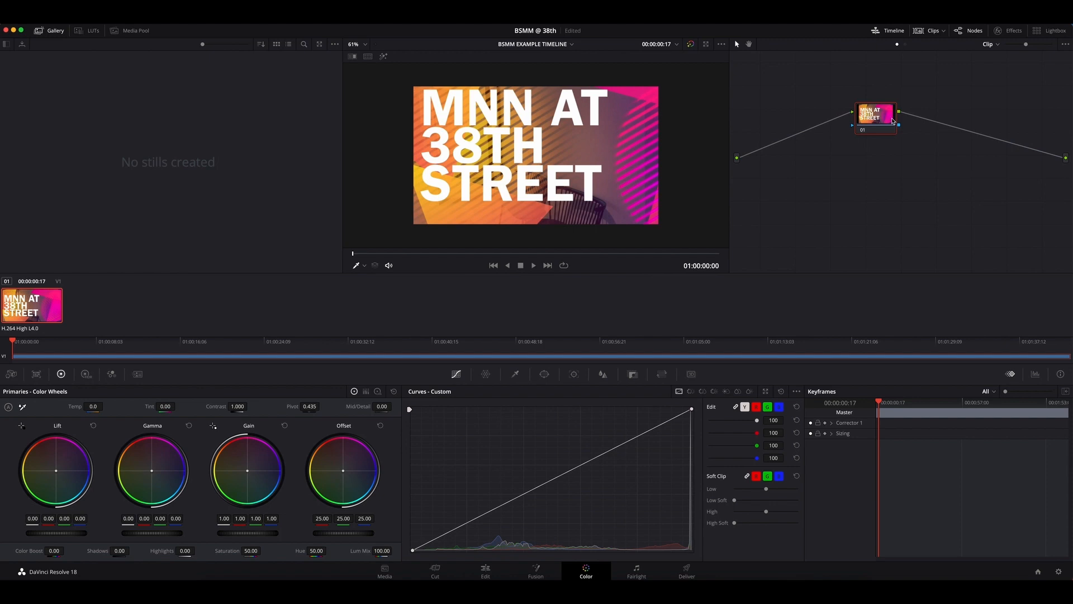
mouse_move(66, 472)
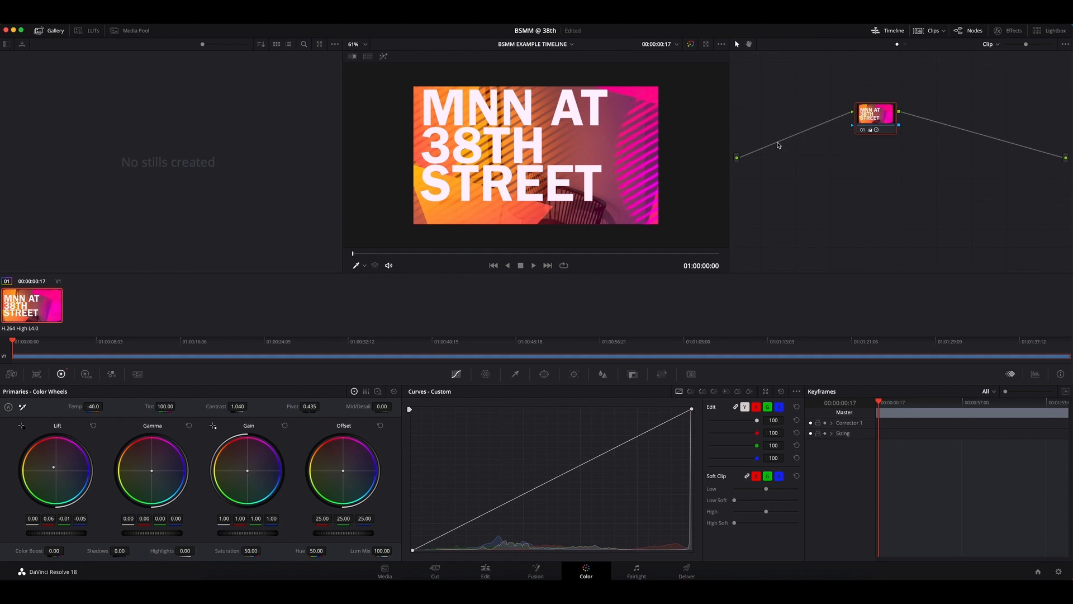
mouse_move(827, 178)
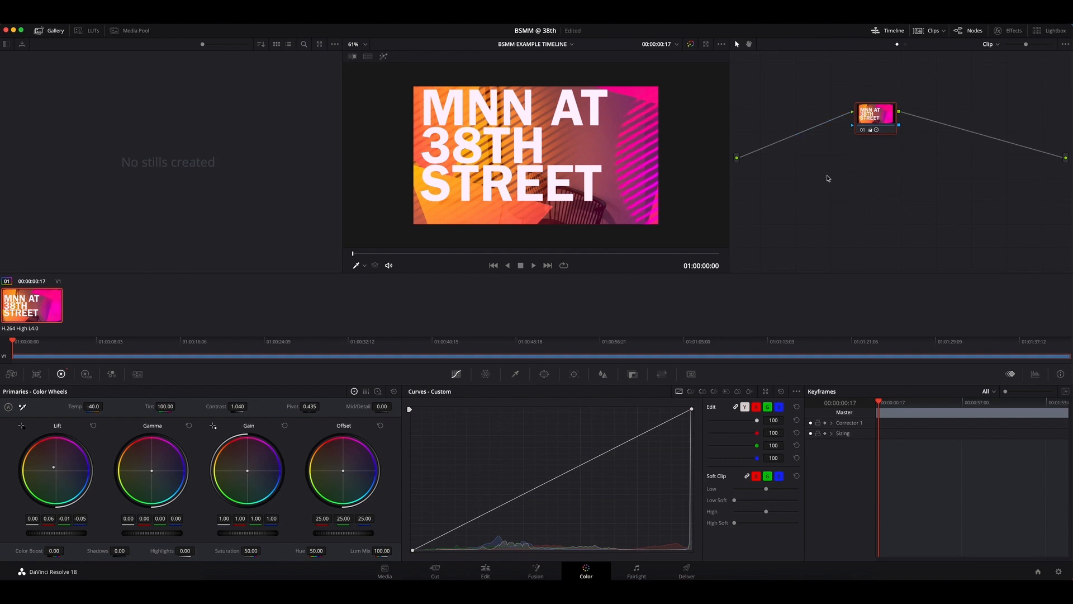
right_click(827, 180)
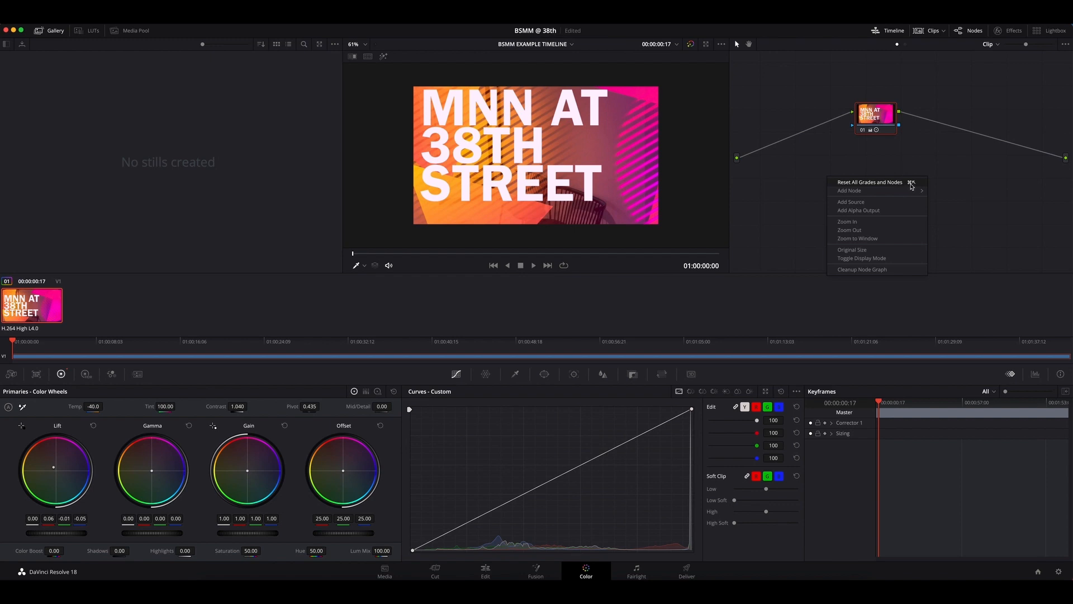
left_click(870, 181)
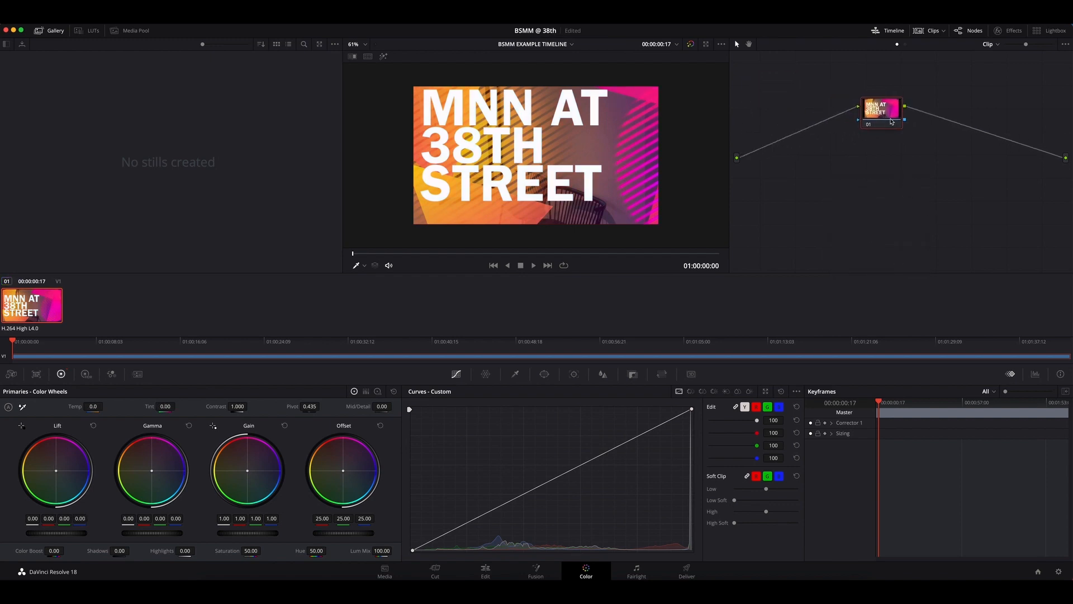